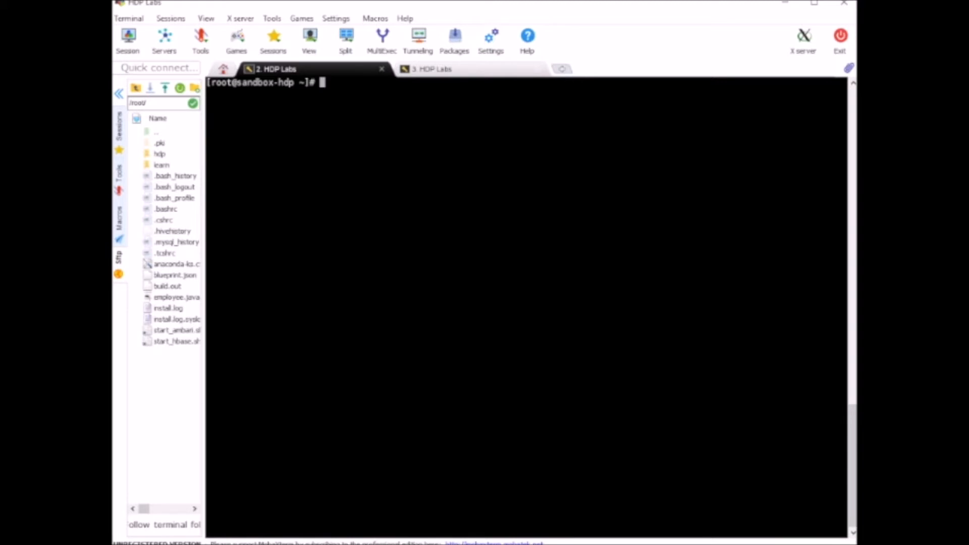
pyautogui.write('mysql -u')
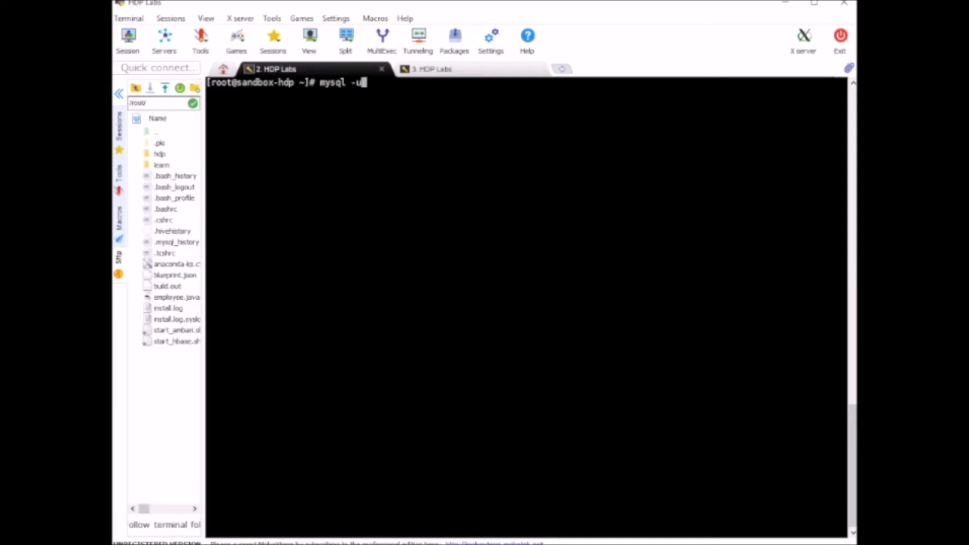
pyautogui.write('root -')
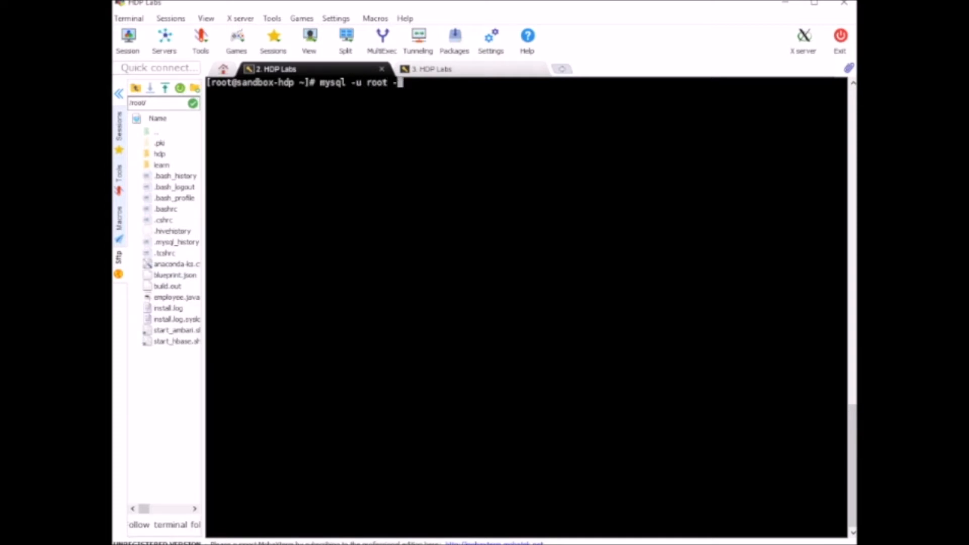
pyautogui.write('p')
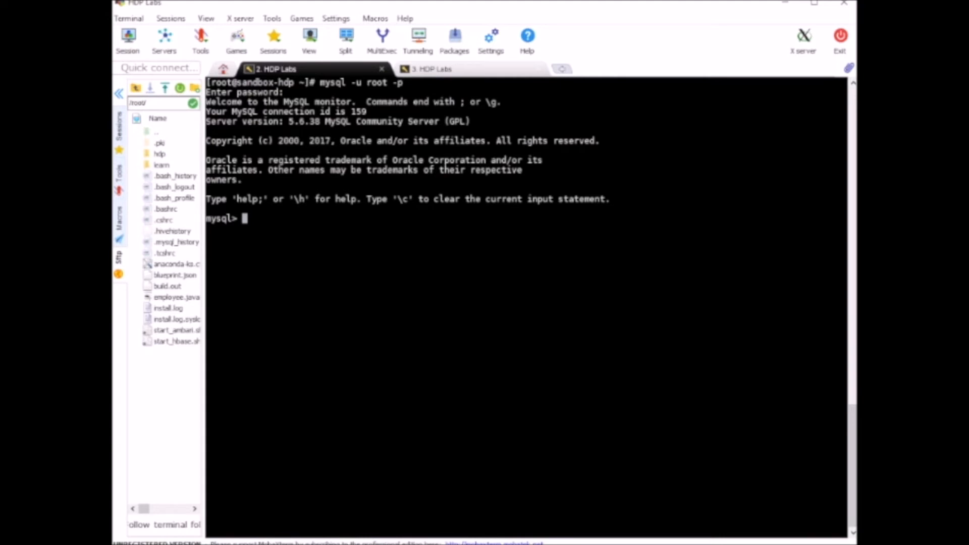
pyautogui.write('use')
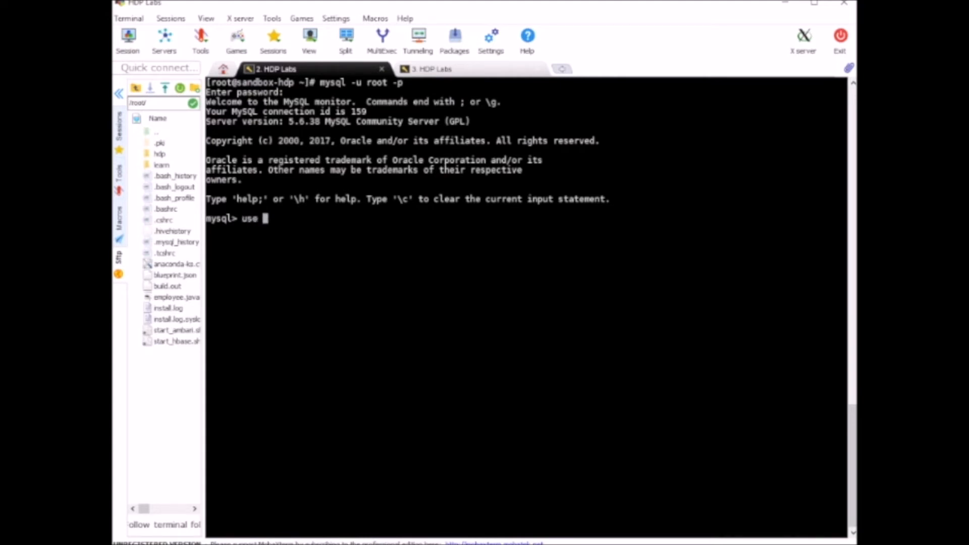
pyautogui.write('sqoop;')
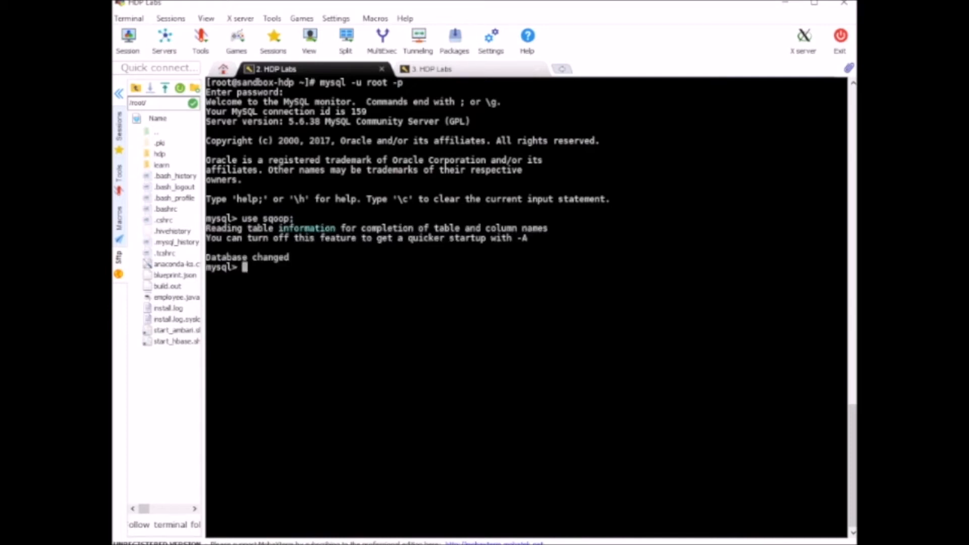
pyautogui.write('show tables;')
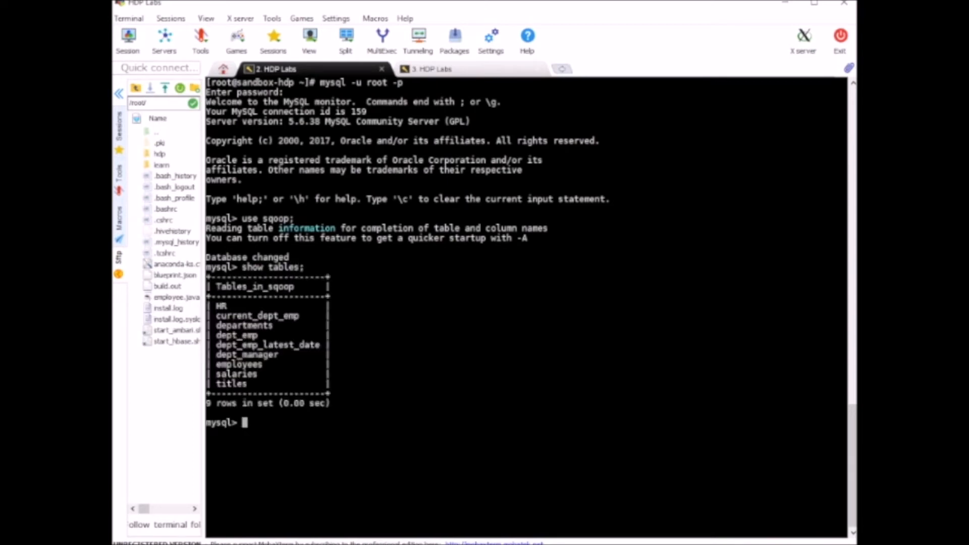
pyautogui.moveTo(781, 334)
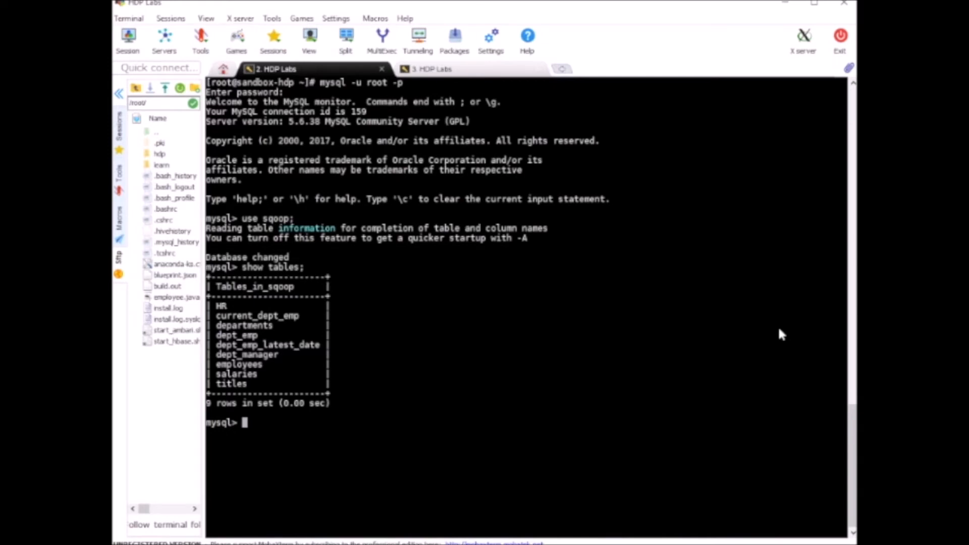
pyautogui.write('s')
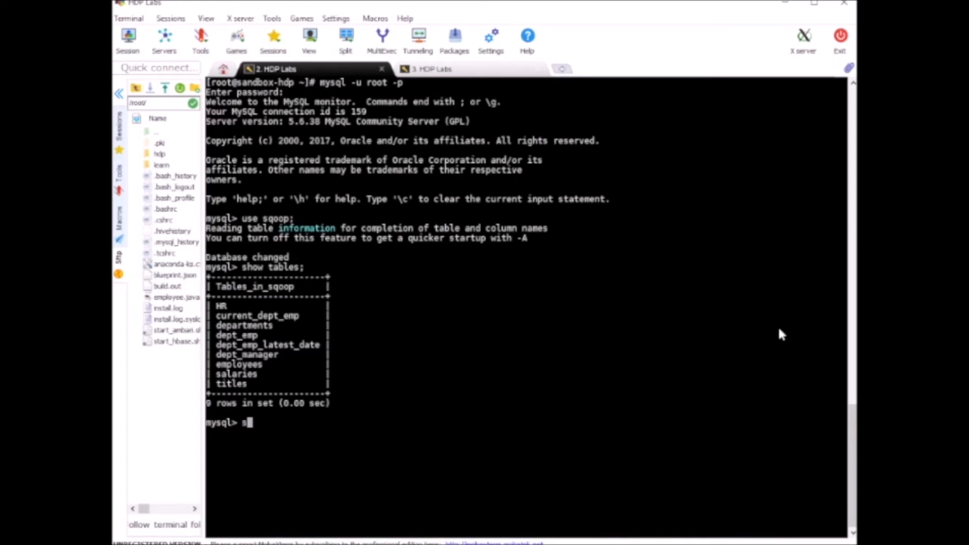
pyautogui.write('elect')
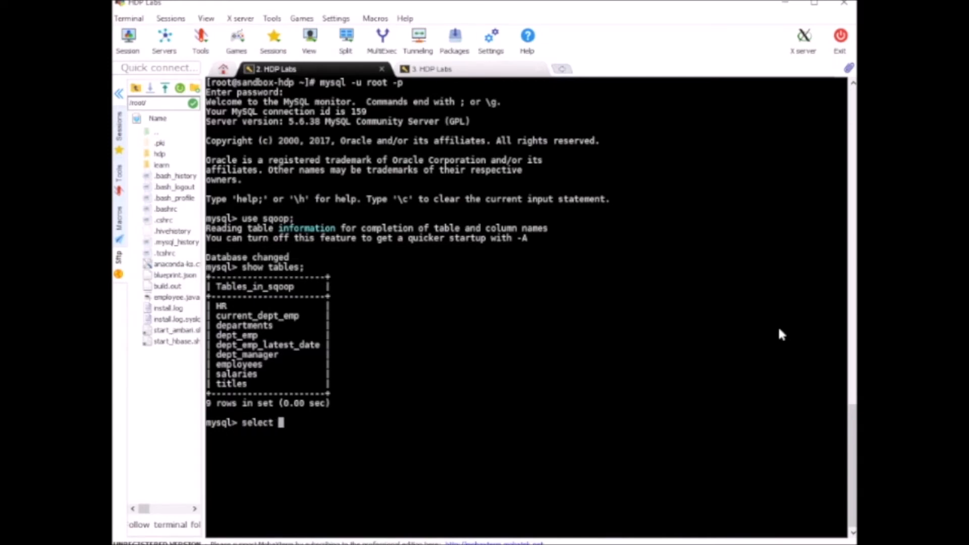
pyautogui.write('* from employees l')
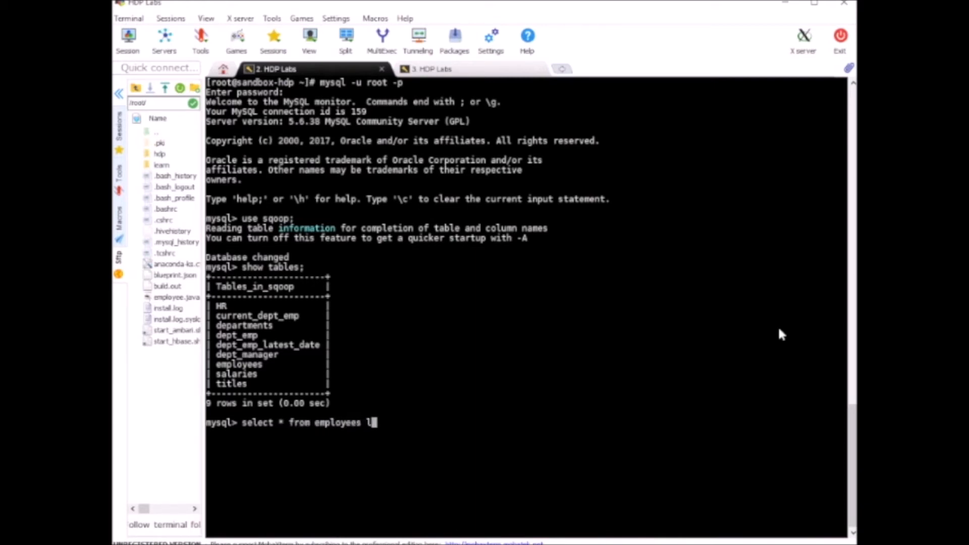
pyautogui.write('imit 10')
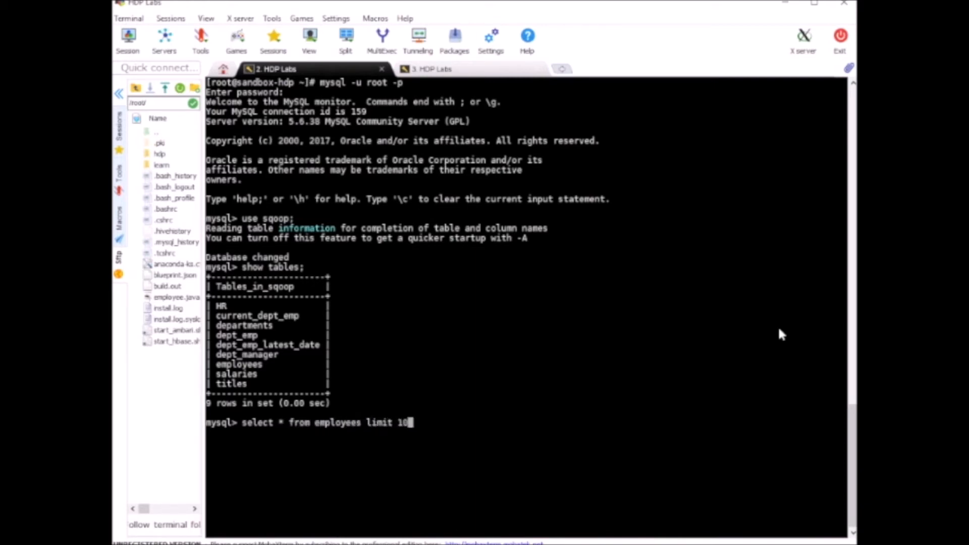
pyautogui.write(';')
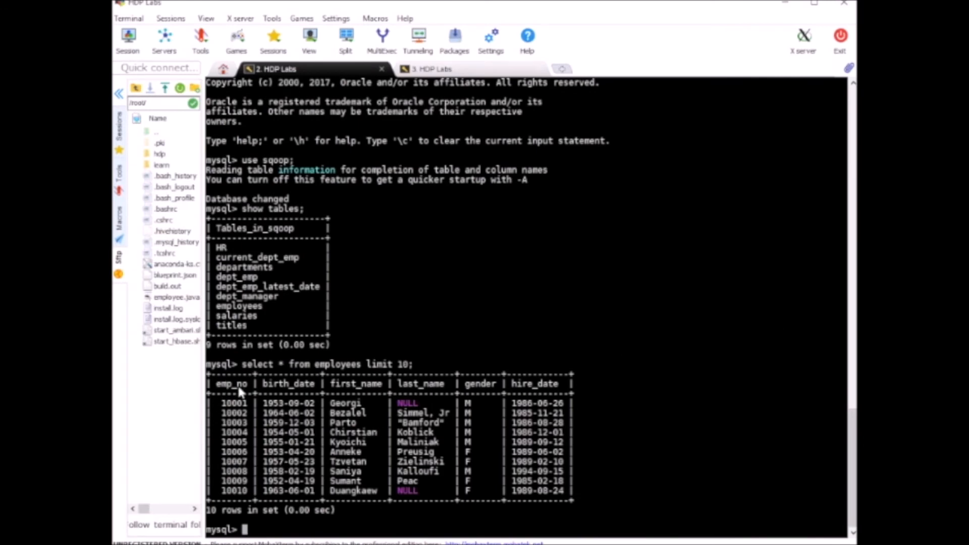
pyautogui.moveTo(420, 389)
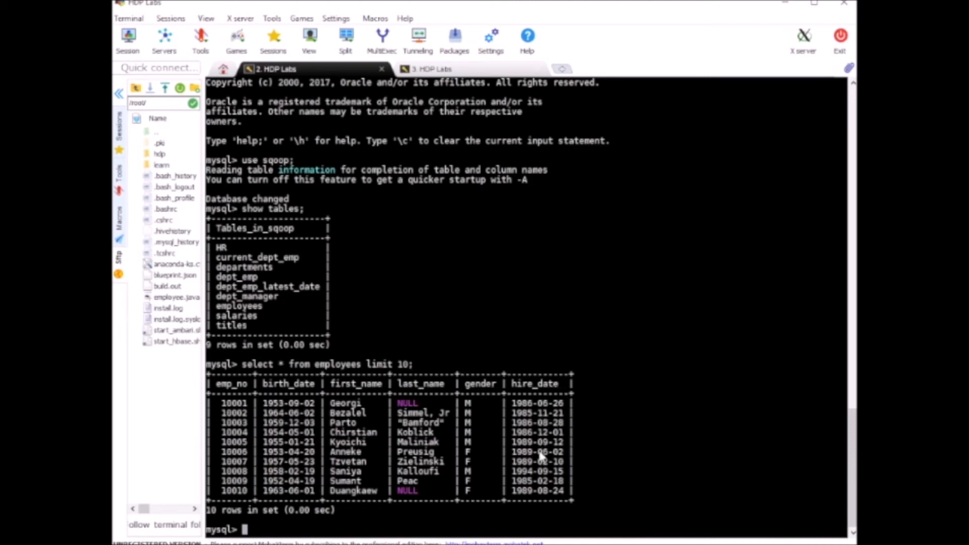
pyautogui.moveTo(420, 466)
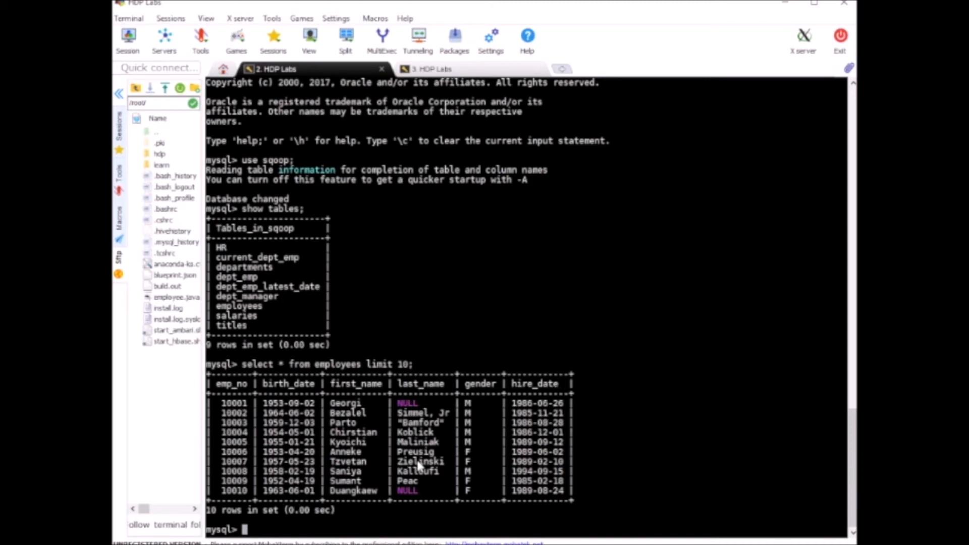